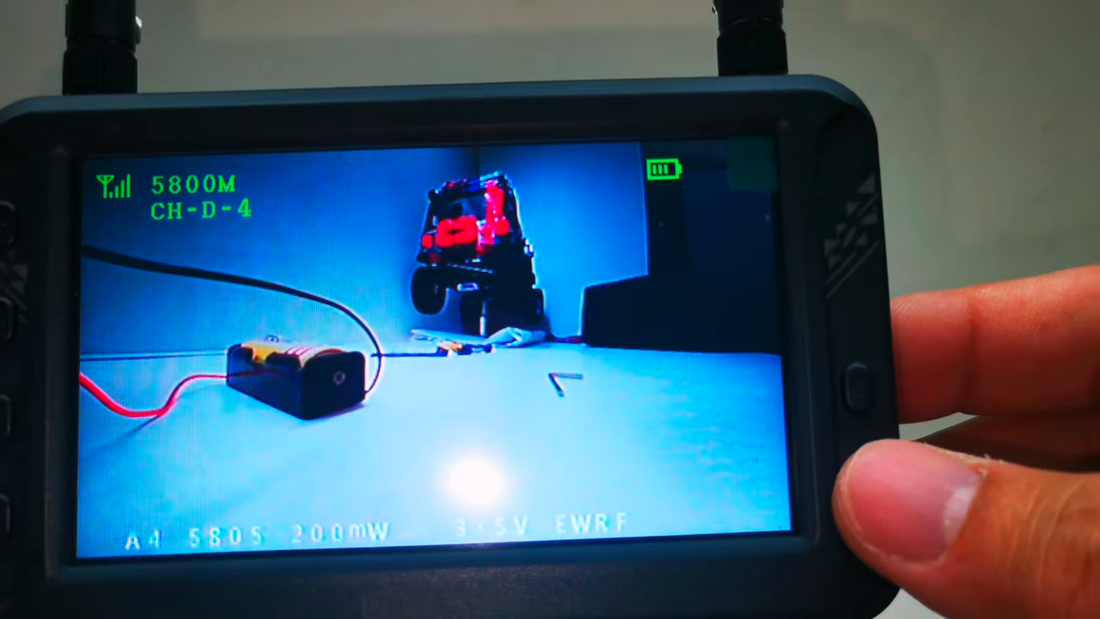
- Start the automatic RF channel scan, leaving 5800 MHz channel D-4 to search D-5
{"action": "left_click", "coordinate": [853, 378]}
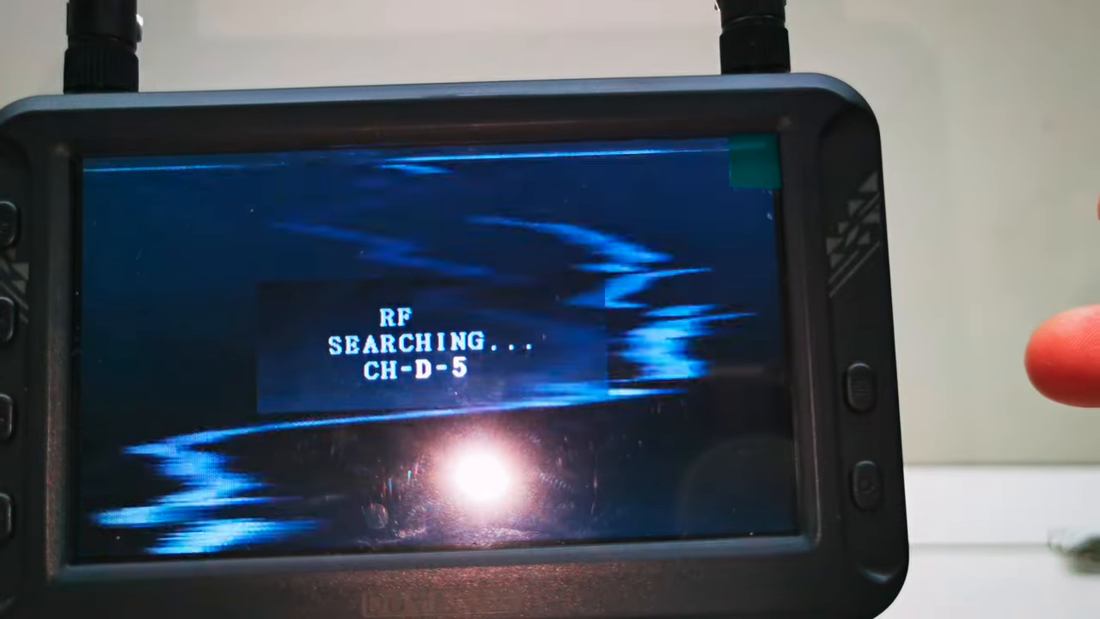